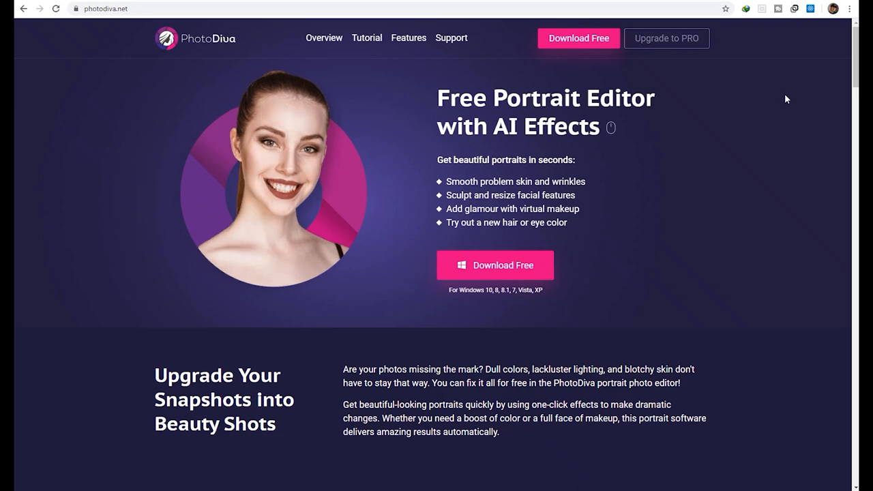
Scroll through the PhotoDiva tutorials page past the product gallery and how-to article list.
scroll(down, 3)
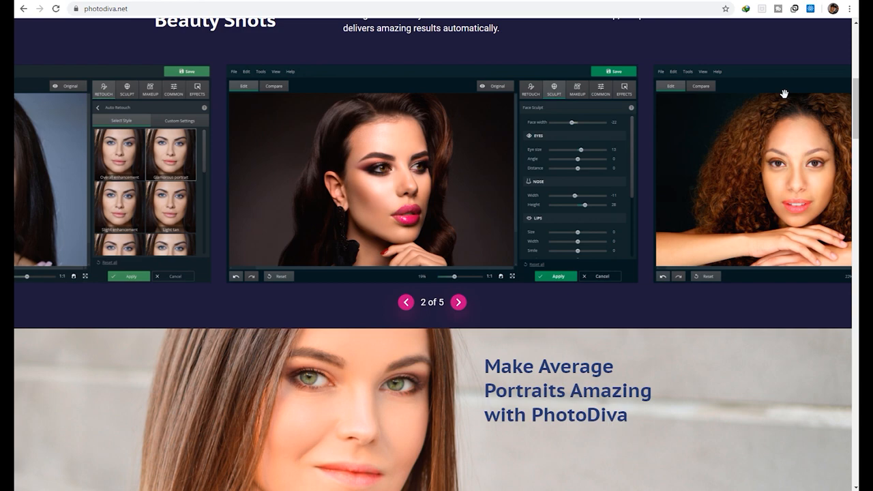
click(458, 302)
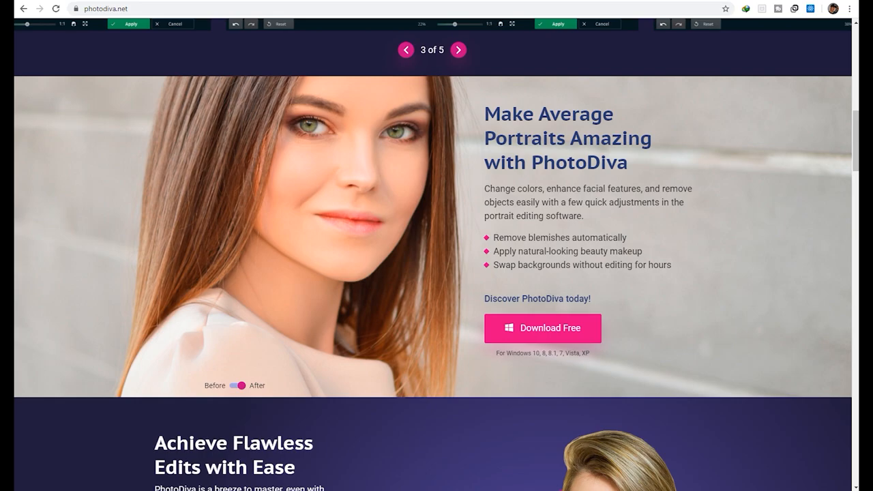
scroll(down, 3)
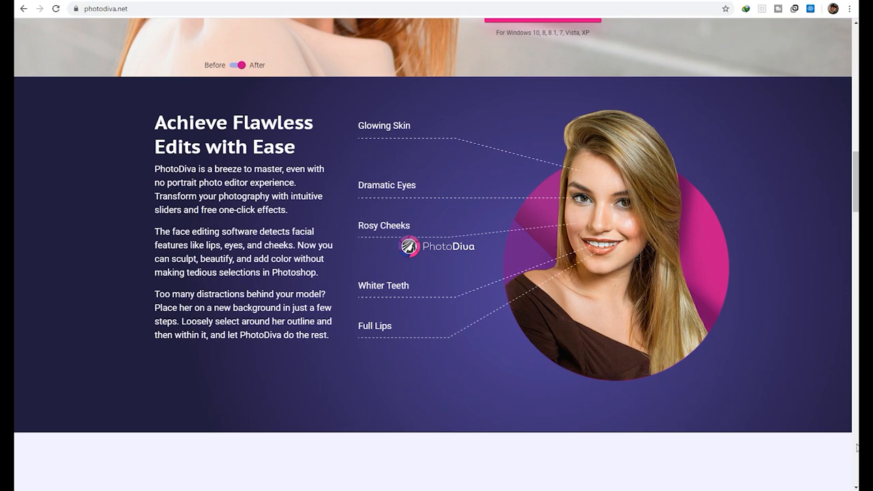
scroll(down, 3)
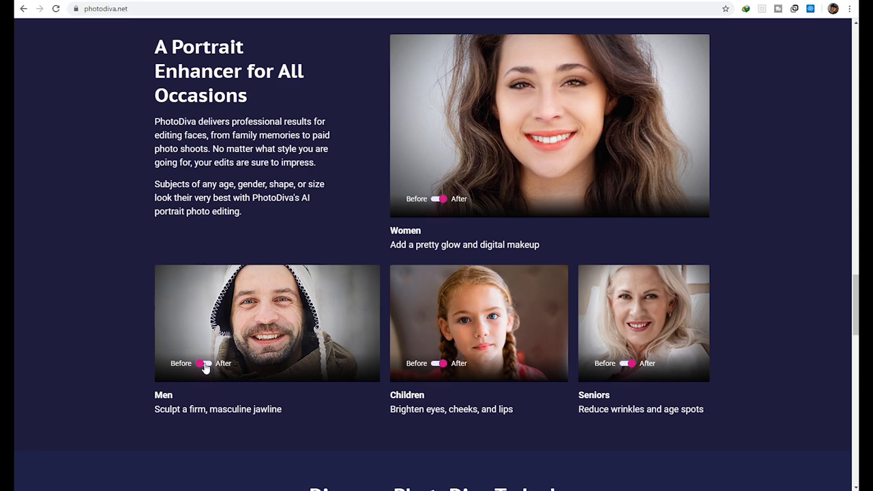
scroll(down, 3)
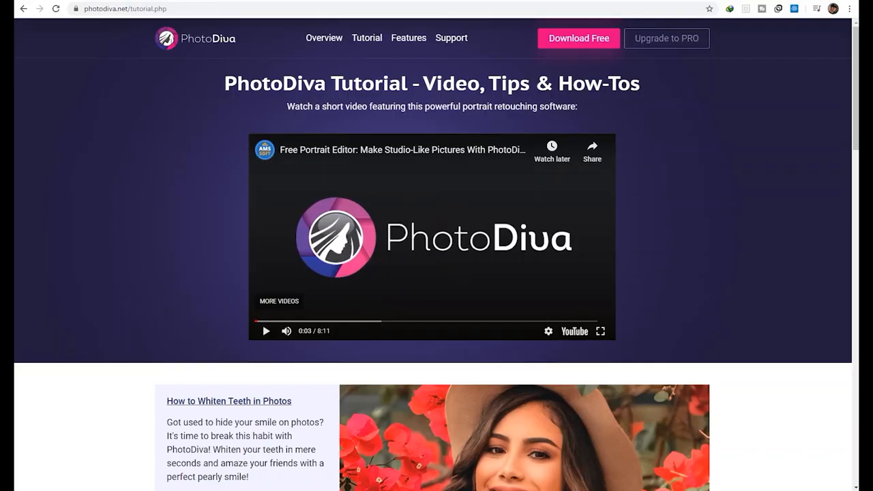
scroll(down, 3)
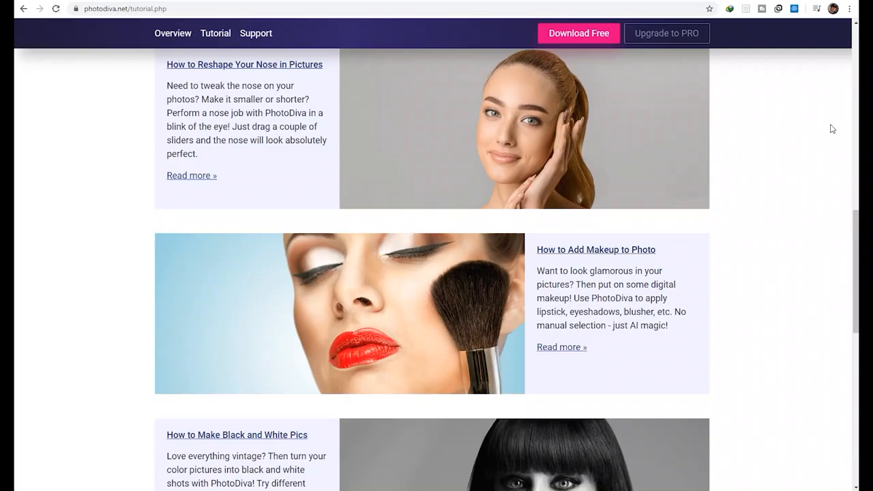
scroll(down, 3)
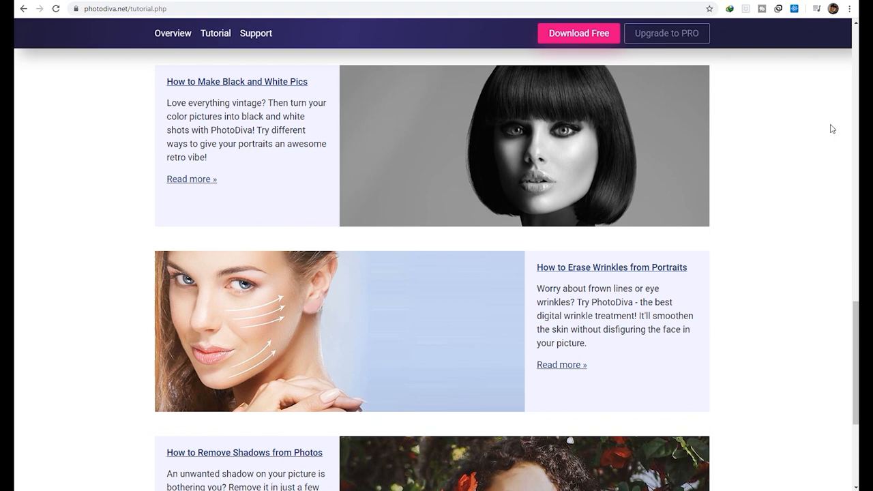
scroll(down, 3)
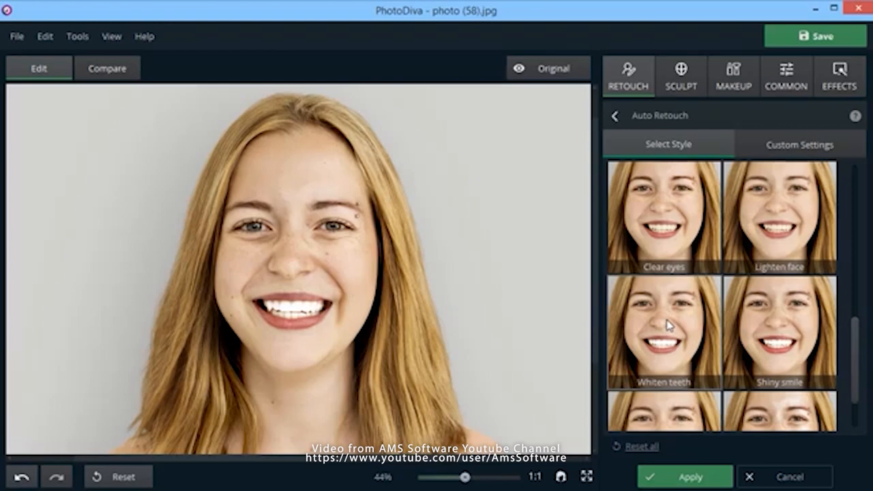
Switch to the PhotoDiva window and close the sample photo to reach the Open Photo start screen.
click(683, 476)
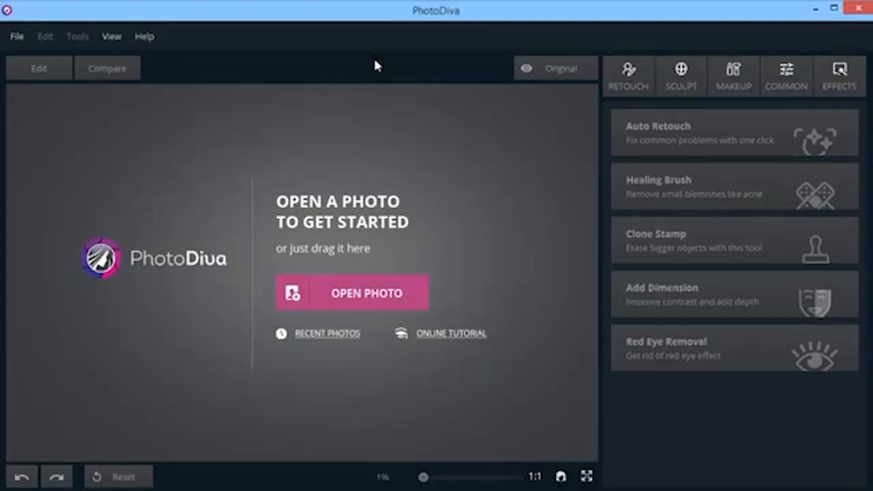
click(350, 292)
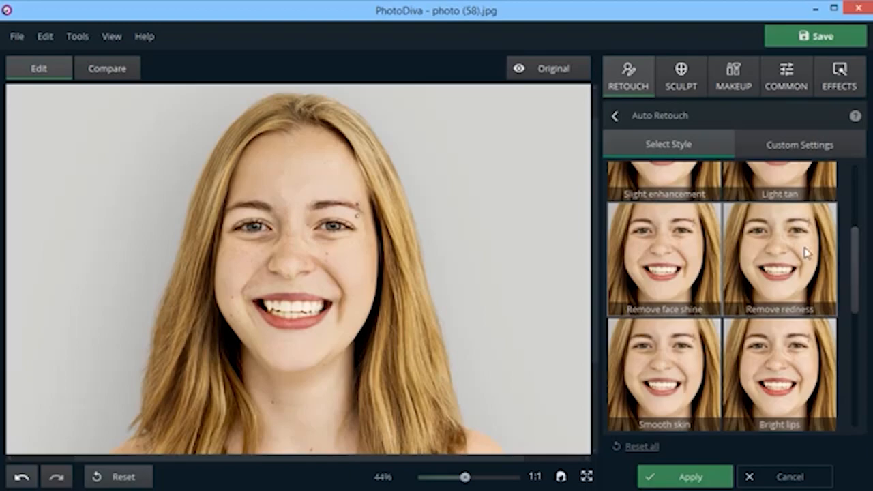
click(614, 115)
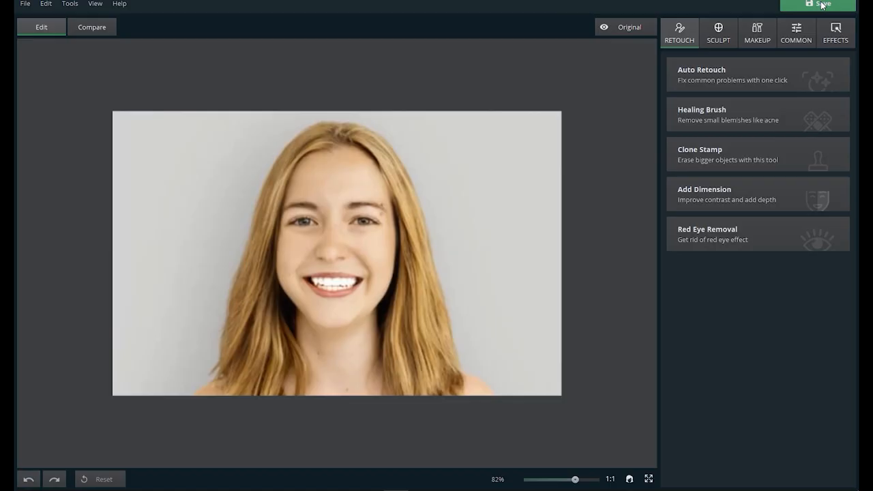
click(819, 4)
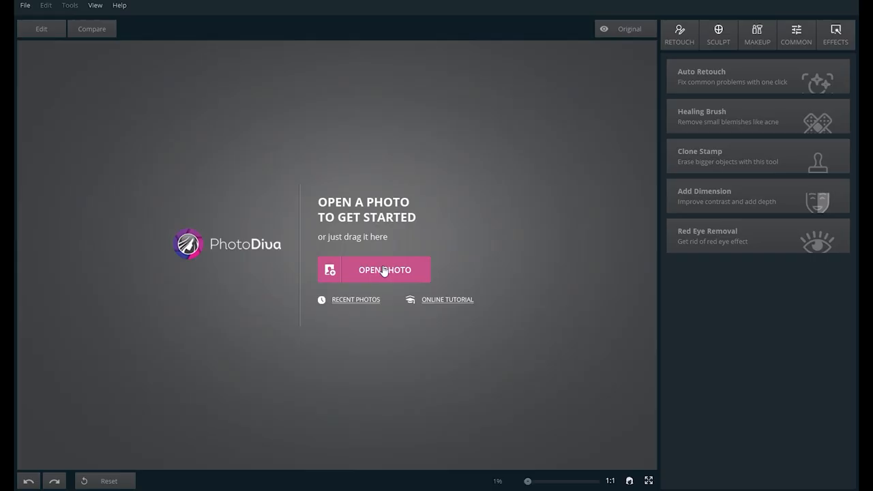
Open the blonde-woman RAW portrait from Documents with the Portrait processing profile.
click(384, 270)
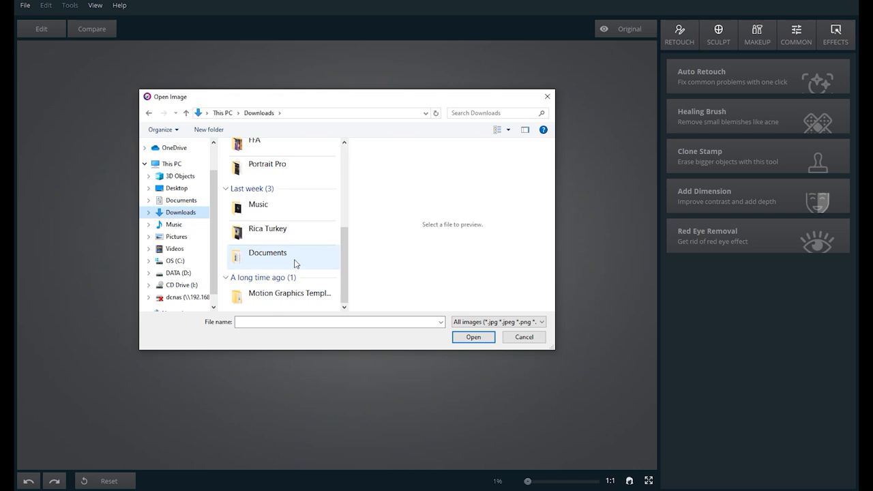
click(472, 336)
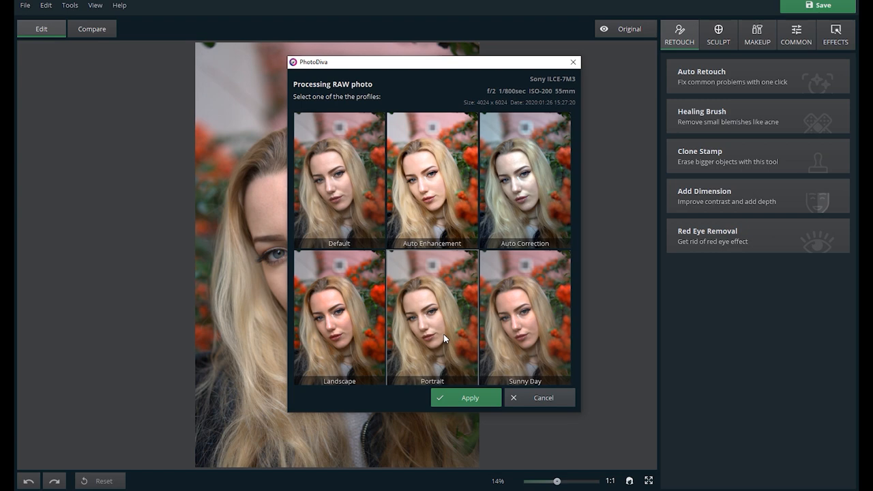
click(464, 398)
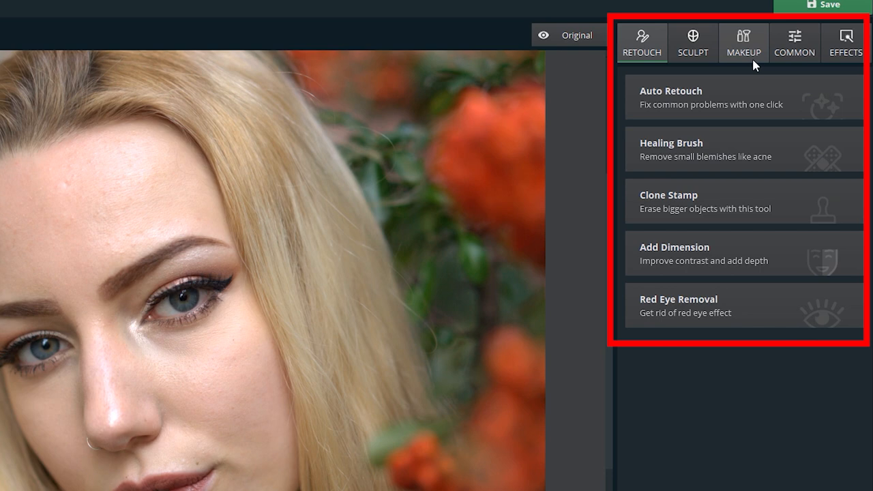
click(641, 43)
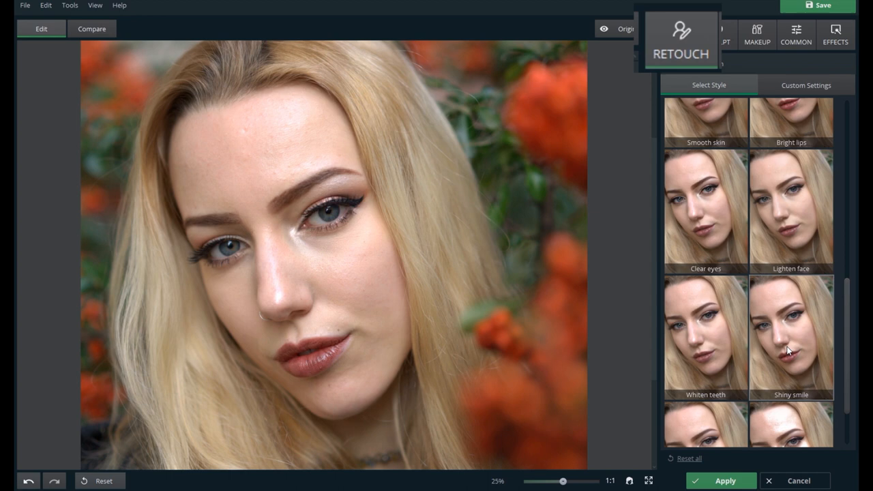
click(718, 34)
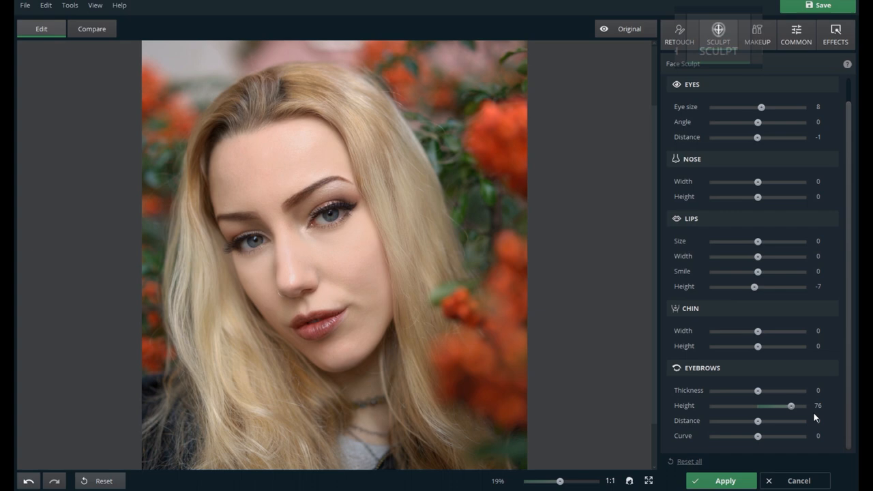
click(795, 34)
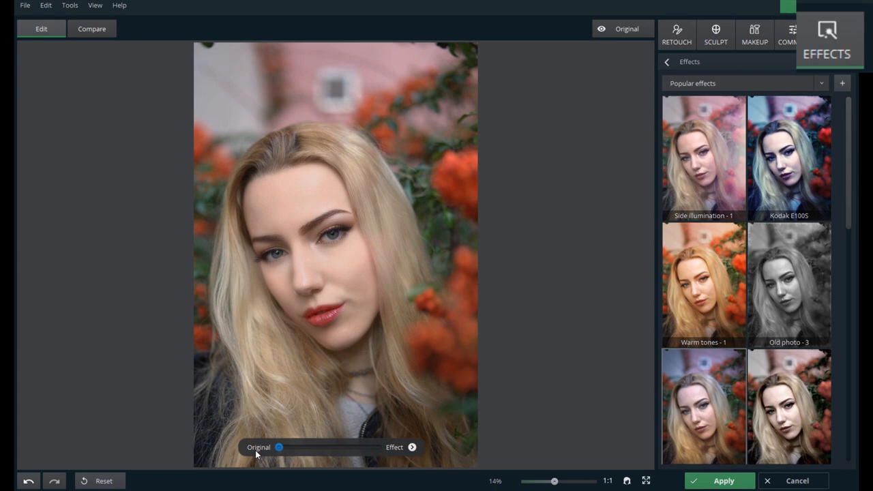
click(676, 34)
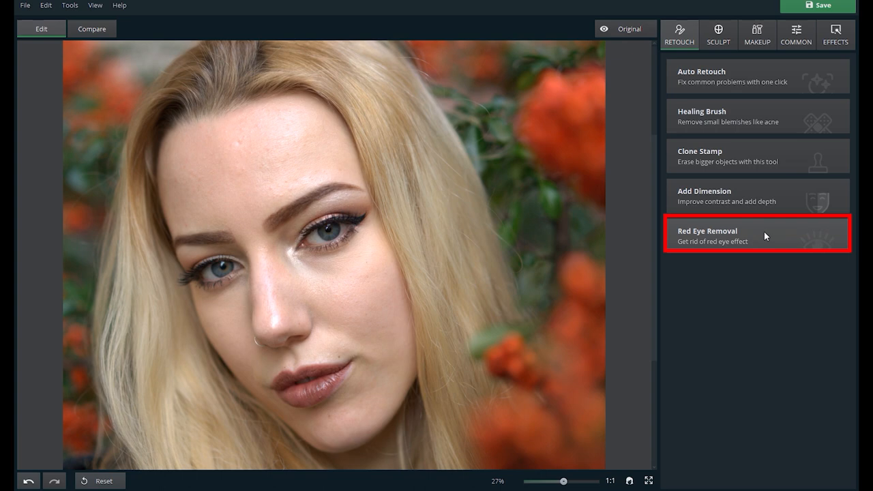
mouse_move(710, 81)
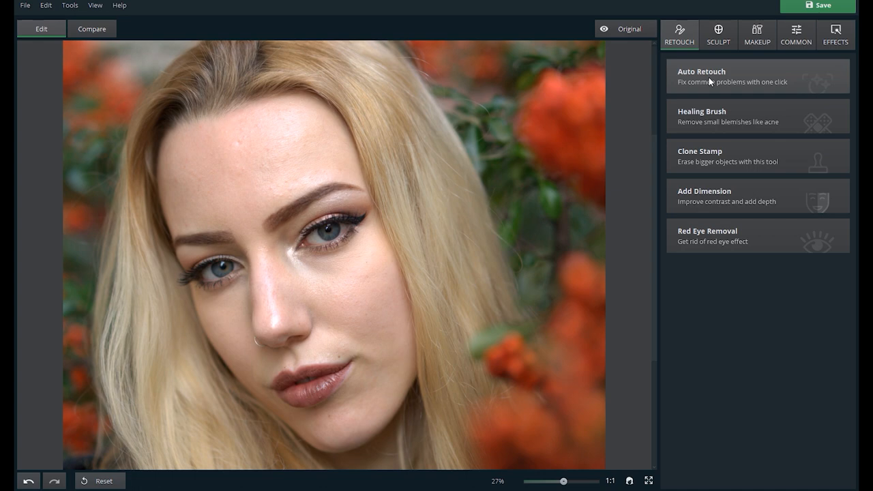
Apply a one-click Auto Retouch style, compare Before/After, and review its Custom Settings values.
click(701, 76)
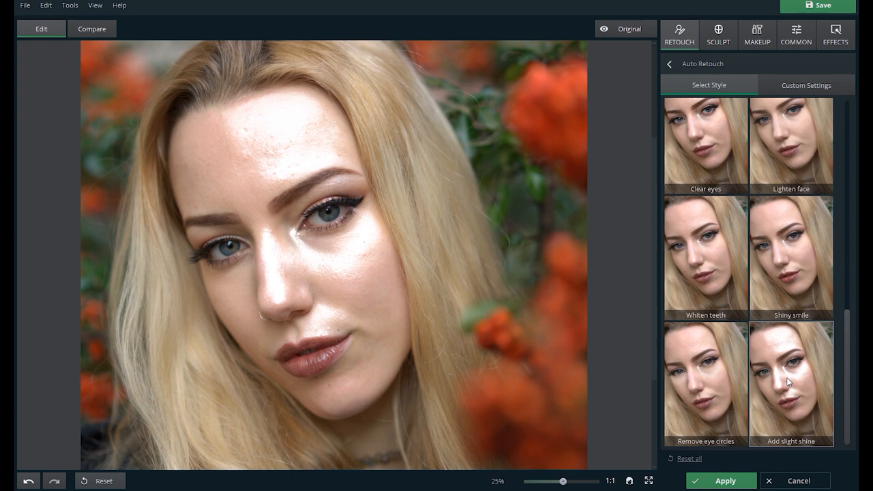
click(624, 29)
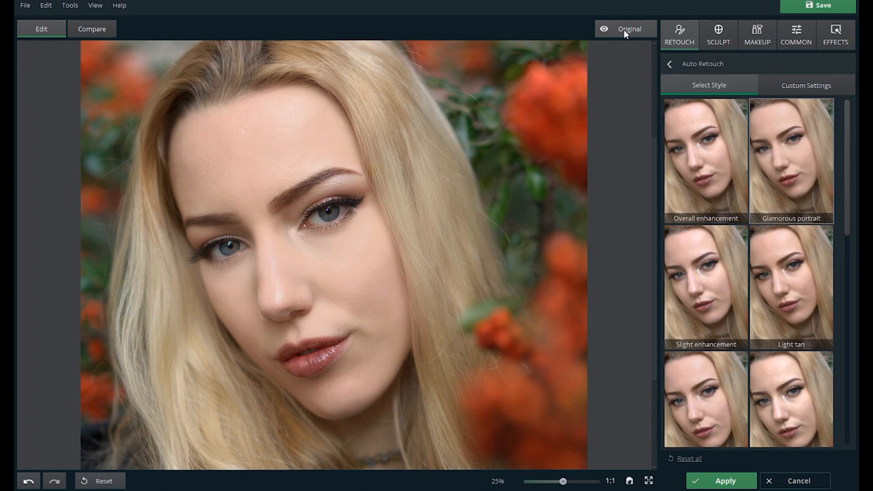
click(91, 29)
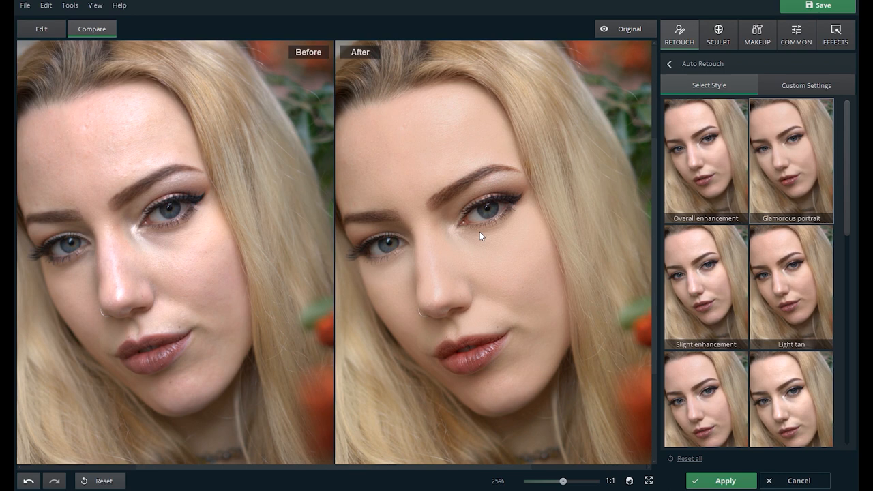
click(805, 84)
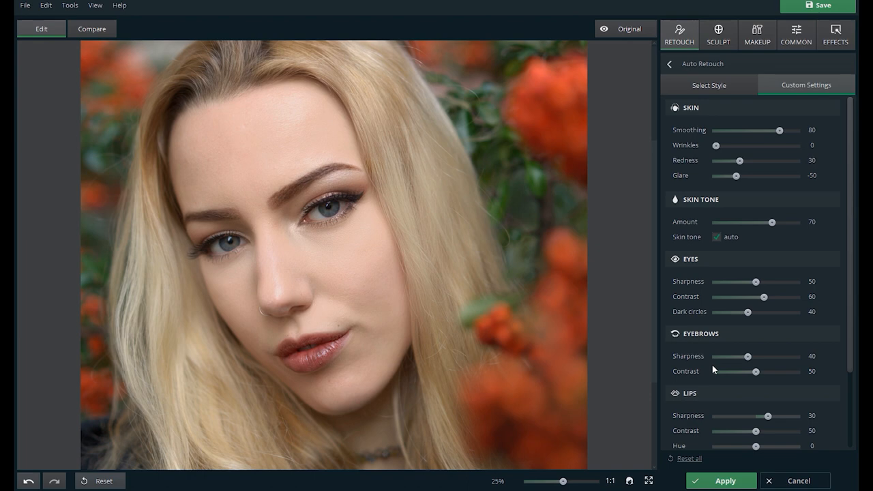
scroll(down, 3)
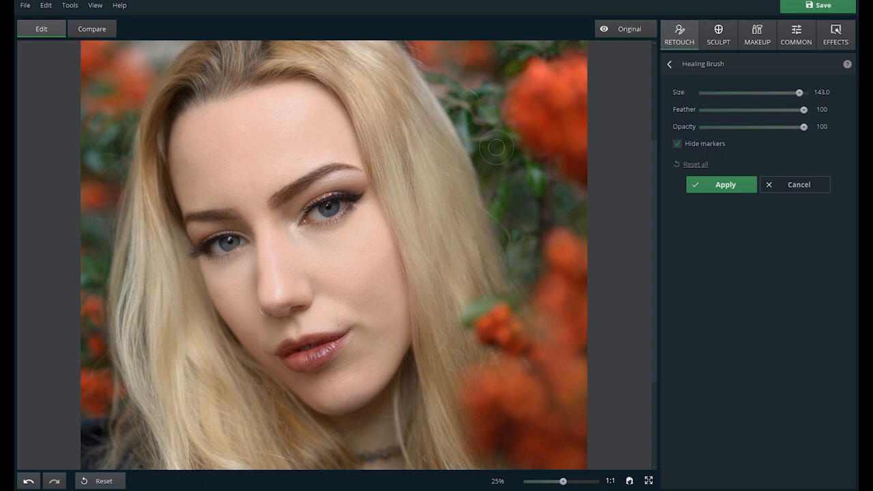
Heal a small blemish with the Healing Brush and move to the Face Sculpt tools.
drag(799, 93, 725, 93)
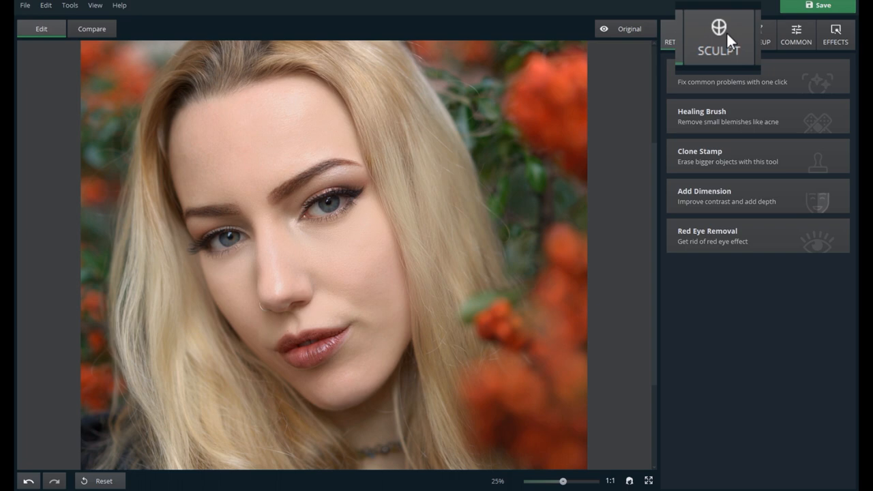
click(717, 34)
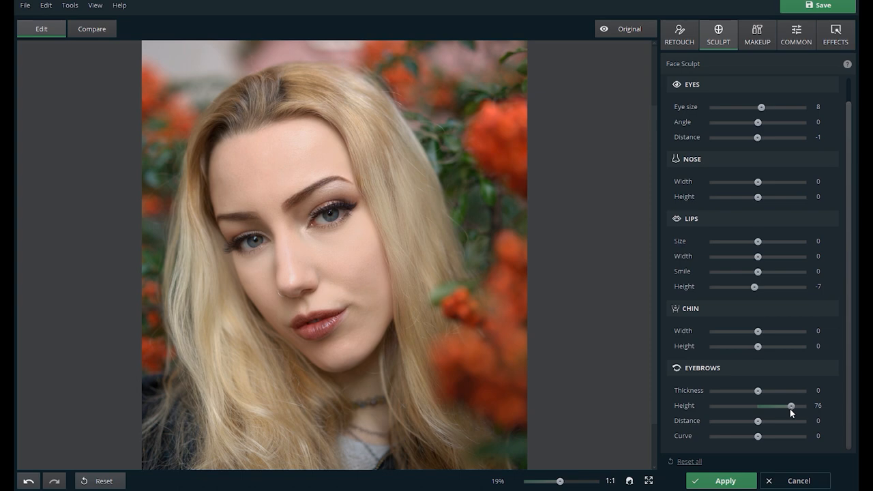
Raise the eyebrows height slightly in Face Sculpt.
click(756, 34)
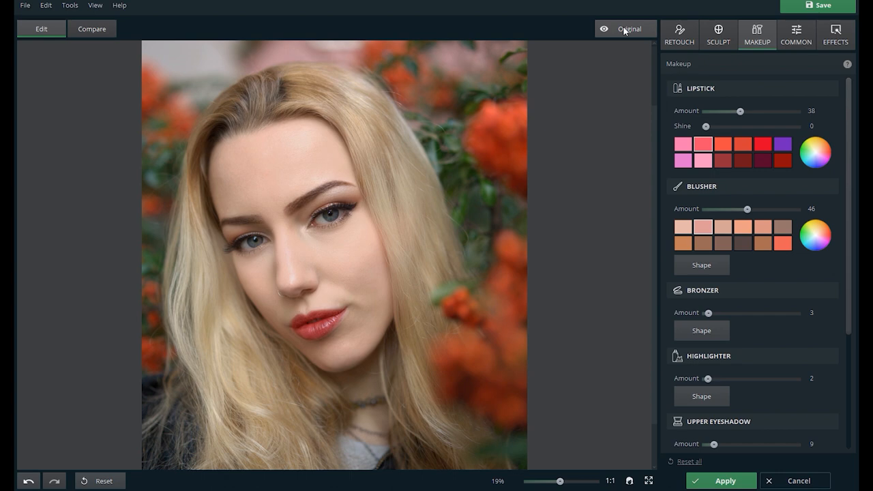
Compare the made-up face, then apply Auto Correction in Lighting & Color and confirm it.
click(795, 34)
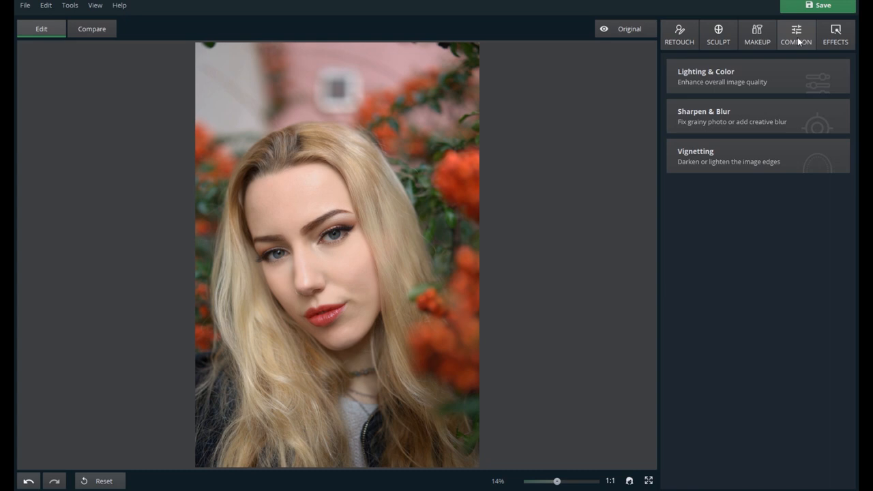
click(706, 71)
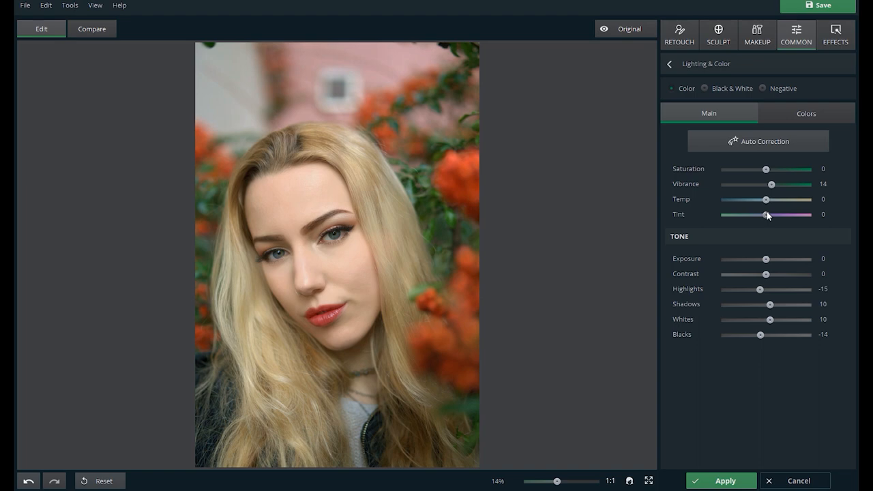
click(758, 140)
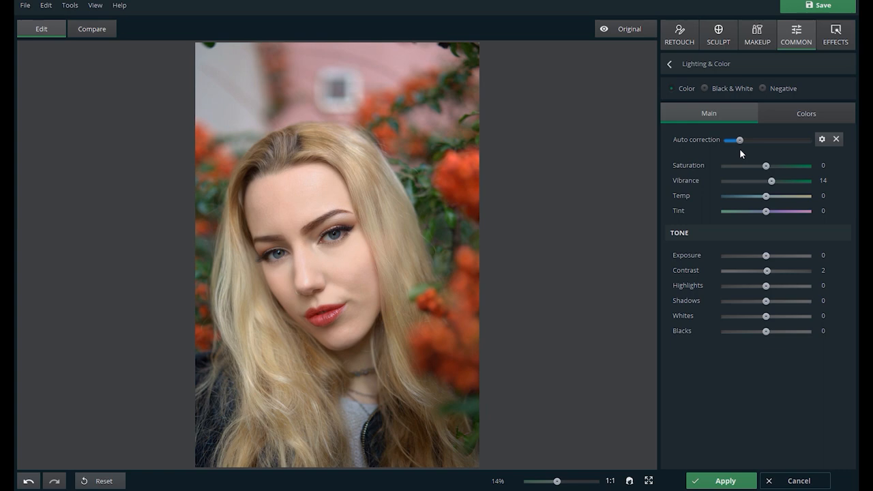
click(668, 64)
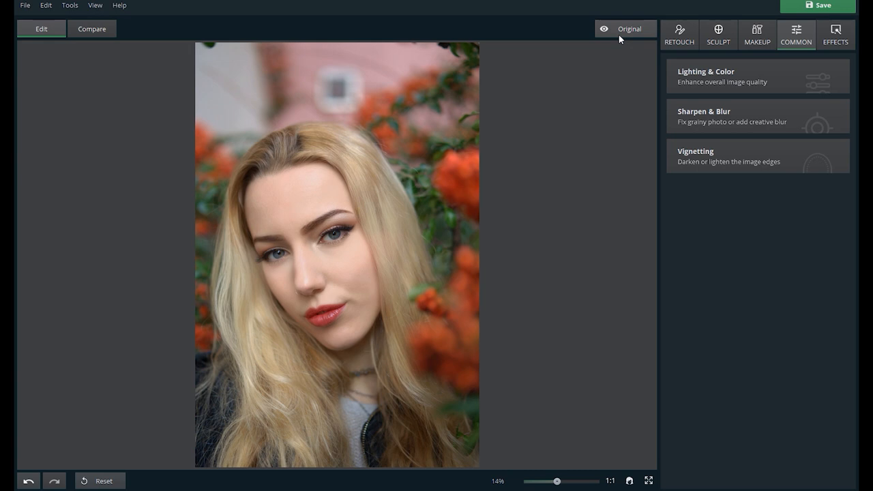
Compare the corrected photo with the original and set the Vignetting amount.
click(704, 116)
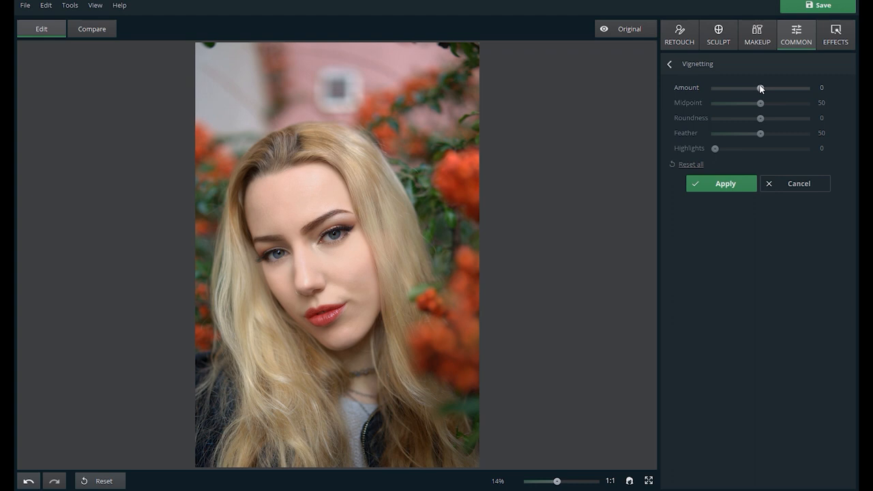
click(794, 182)
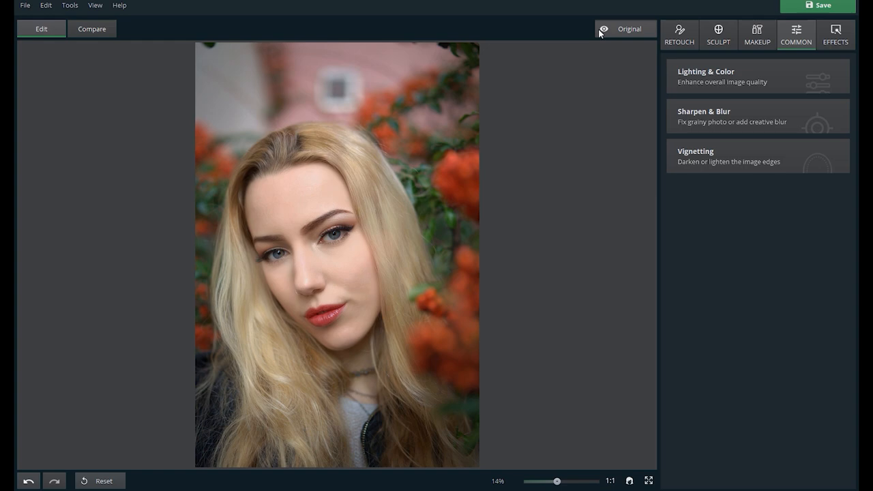
Open Effects > Change Background and dismiss its how-to guide to return to the effects list.
click(834, 34)
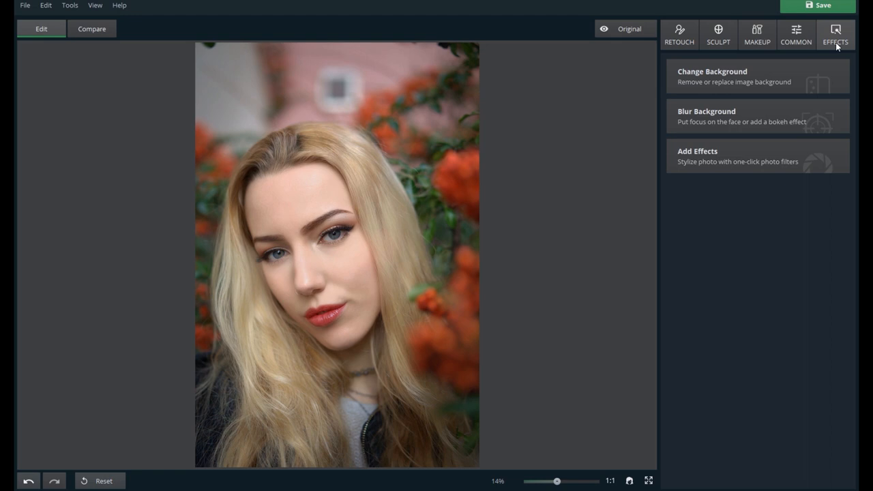
mouse_move(791, 79)
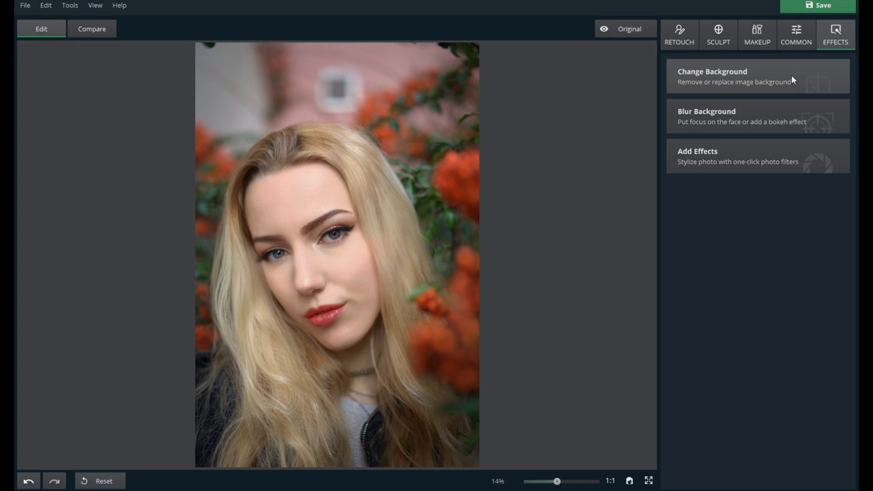
click(712, 76)
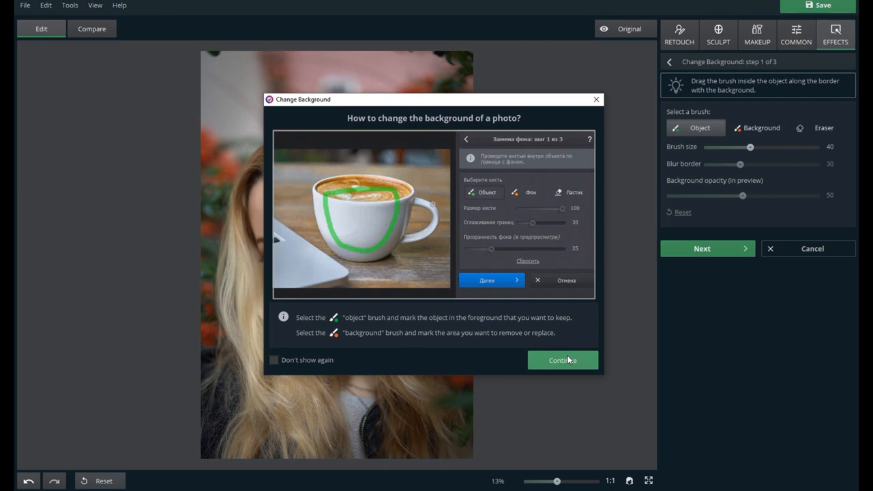
click(562, 360)
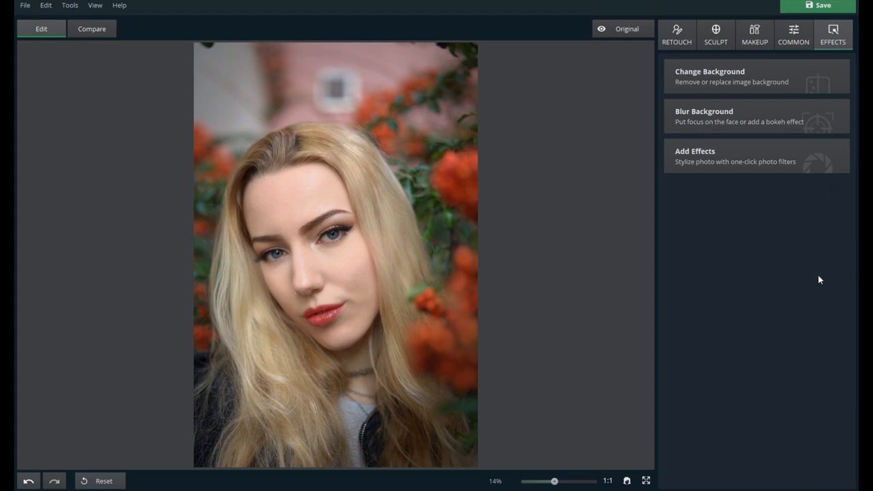
Apply a cool colour-gradient effect at full strength and compare it with the original.
click(696, 150)
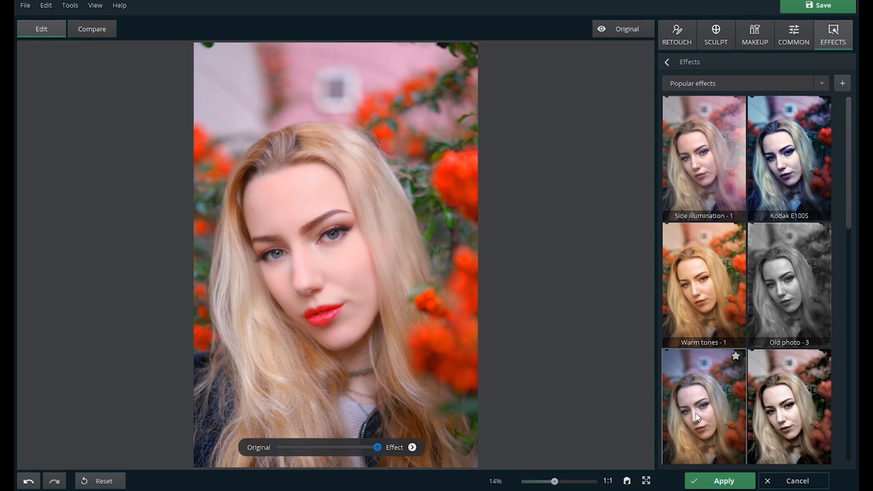
drag(376, 447, 336, 447)
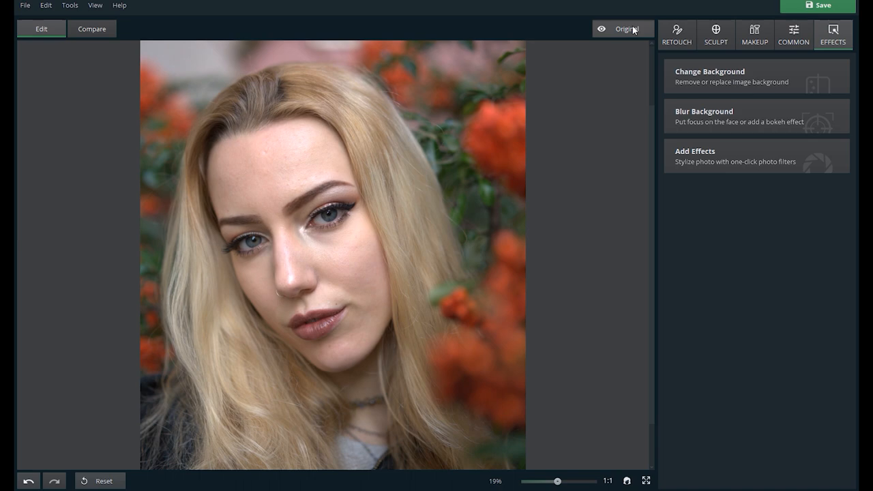
click(793, 34)
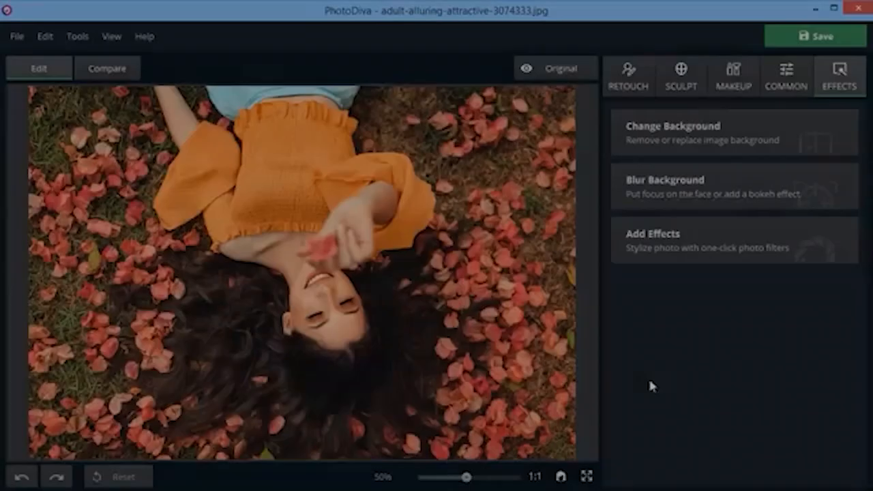
Start Change Background from Effects on the winter selfie, reaching step 1 of 3.
click(663, 180)
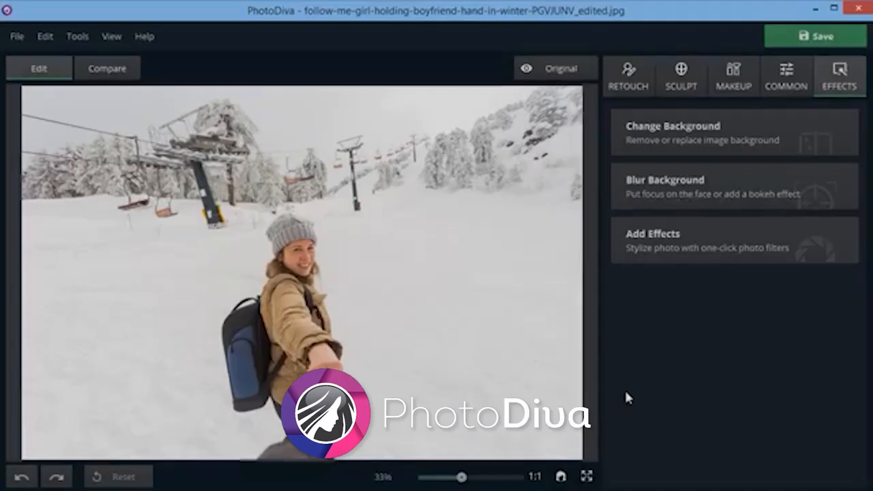
click(670, 133)
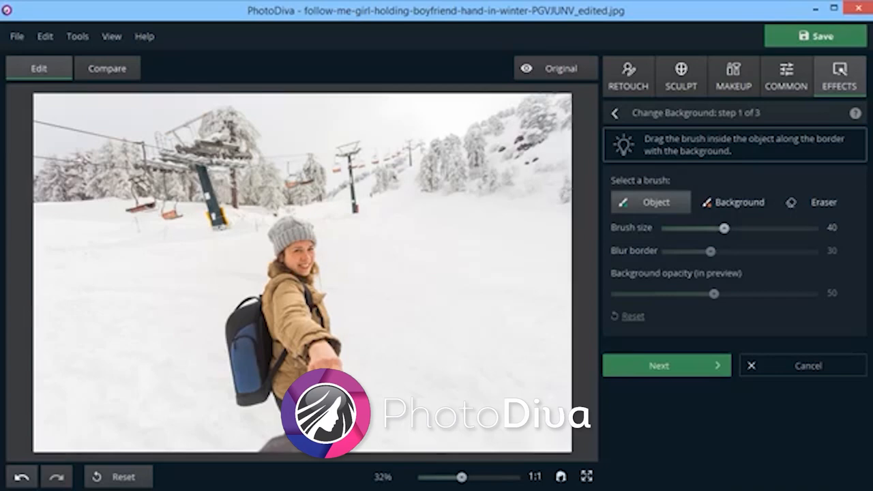